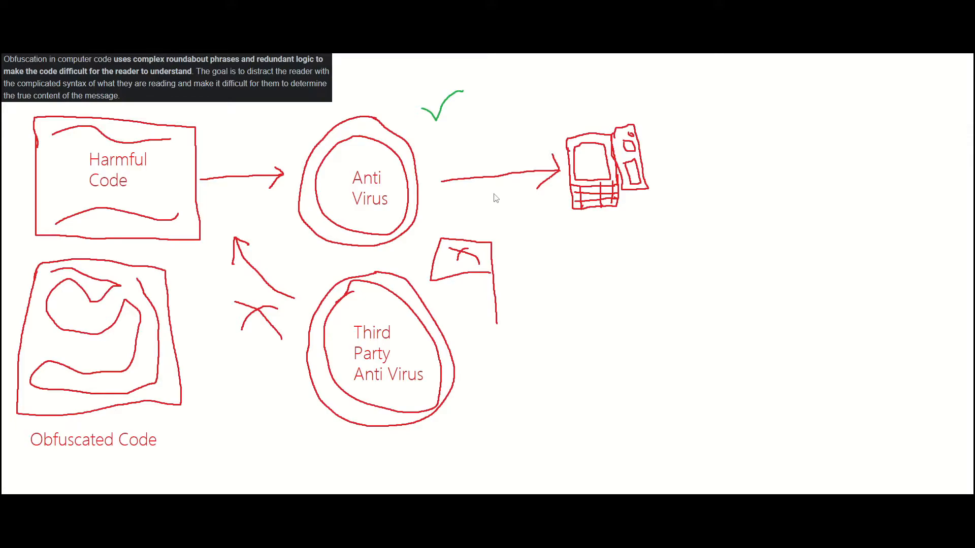
mouse_move(342, 339)
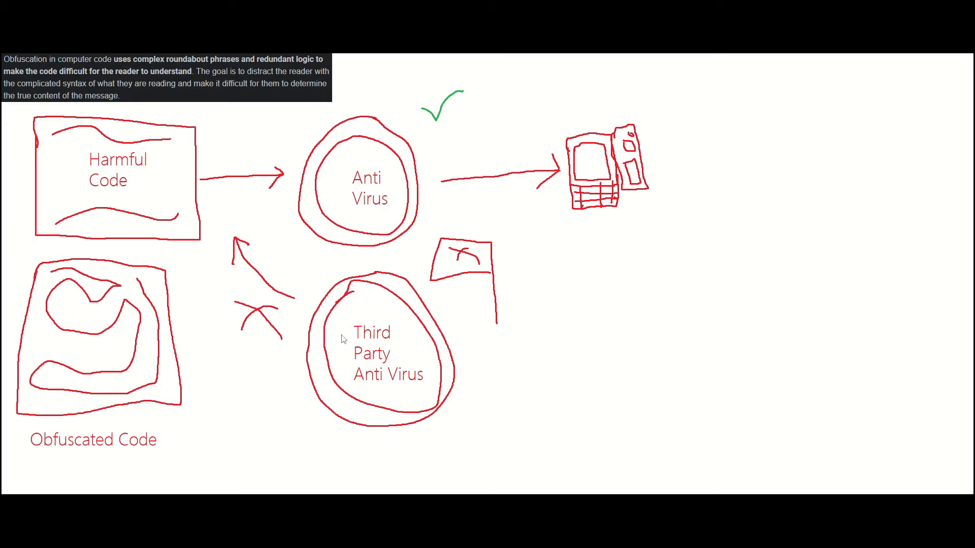